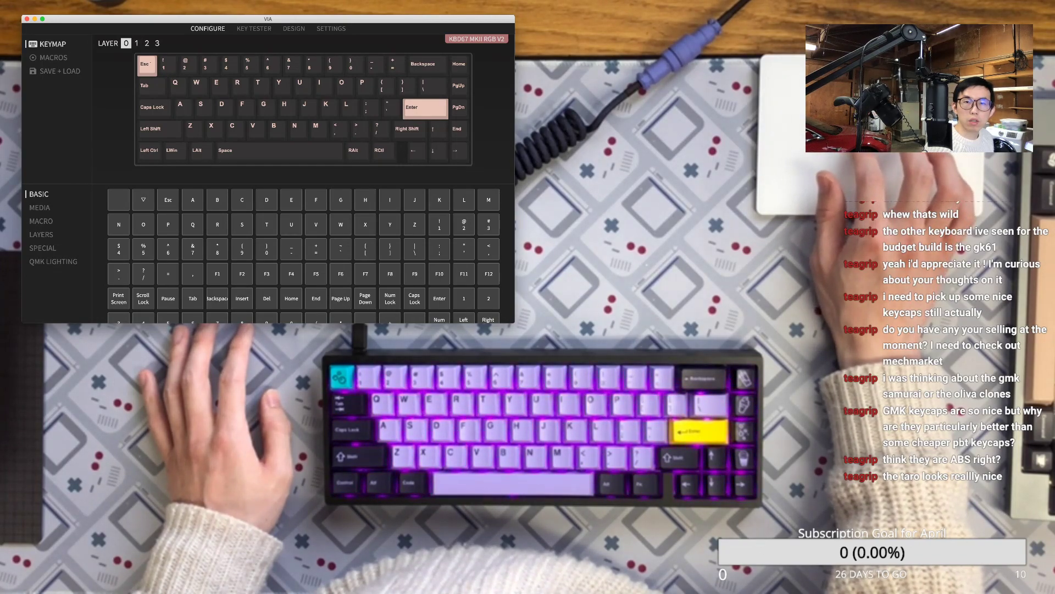
Inspect layer 1, glance at the empty layer 2, and return to layer 1's RGB and function keys
left_click(136, 43)
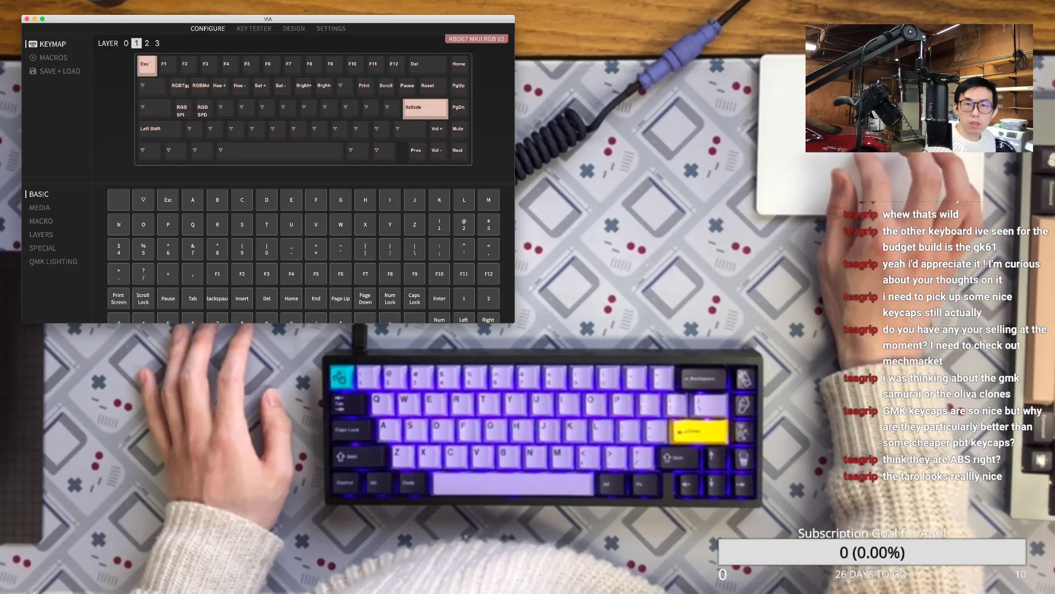
left_click(146, 43)
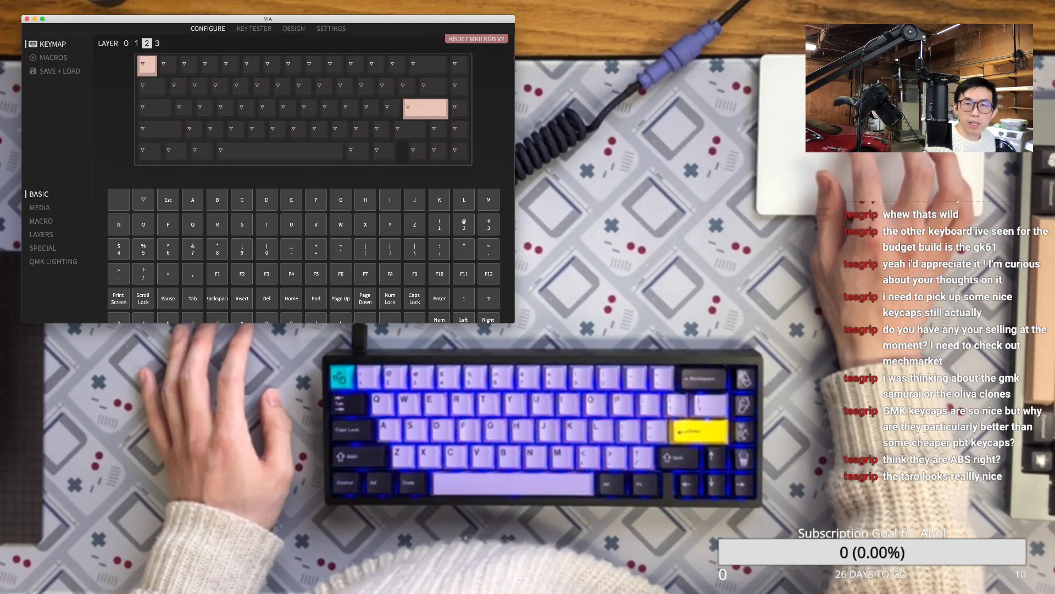
left_click(146, 43)
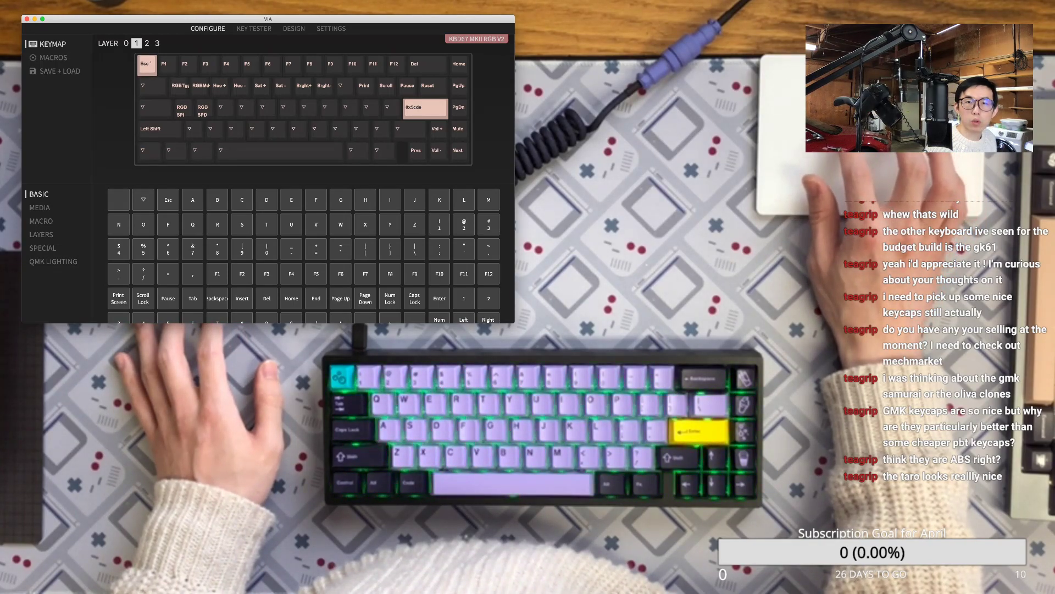
On layer 0, select the right Ctrl key to reassign it to MO(1)
left_click(125, 42)
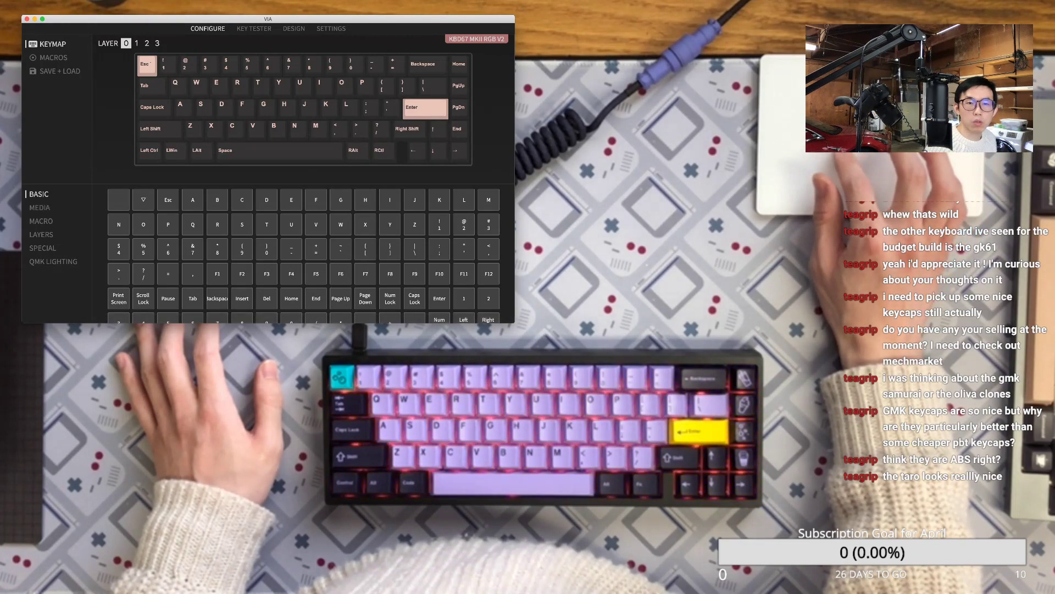
left_click(40, 234)
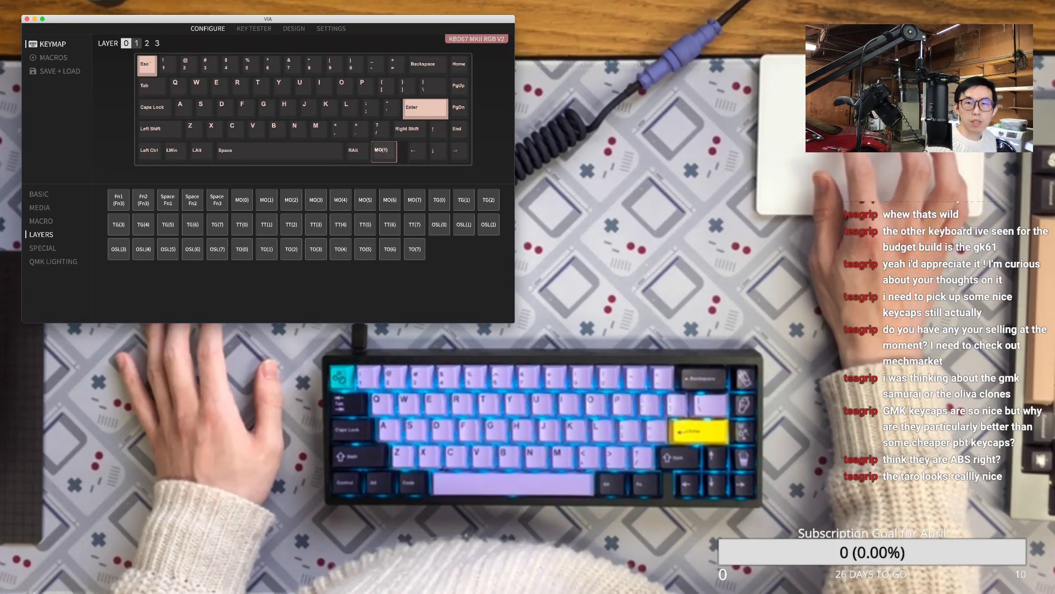
Compare layers 1 and 0, confirm right Ctrl now holds MO(1), and show layer 1's RGB controls
left_click(137, 43)
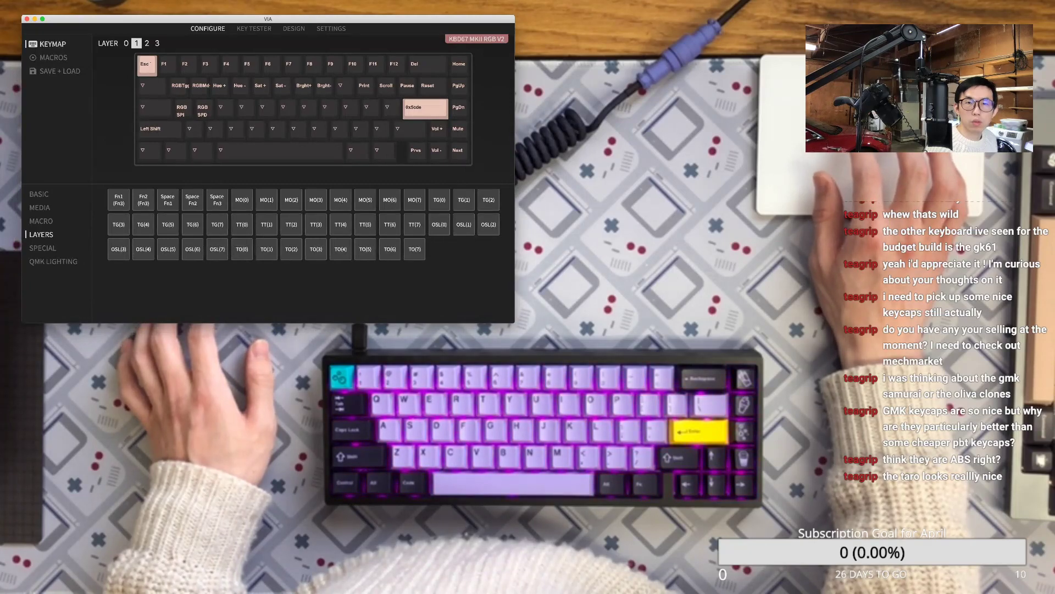
left_click(125, 43)
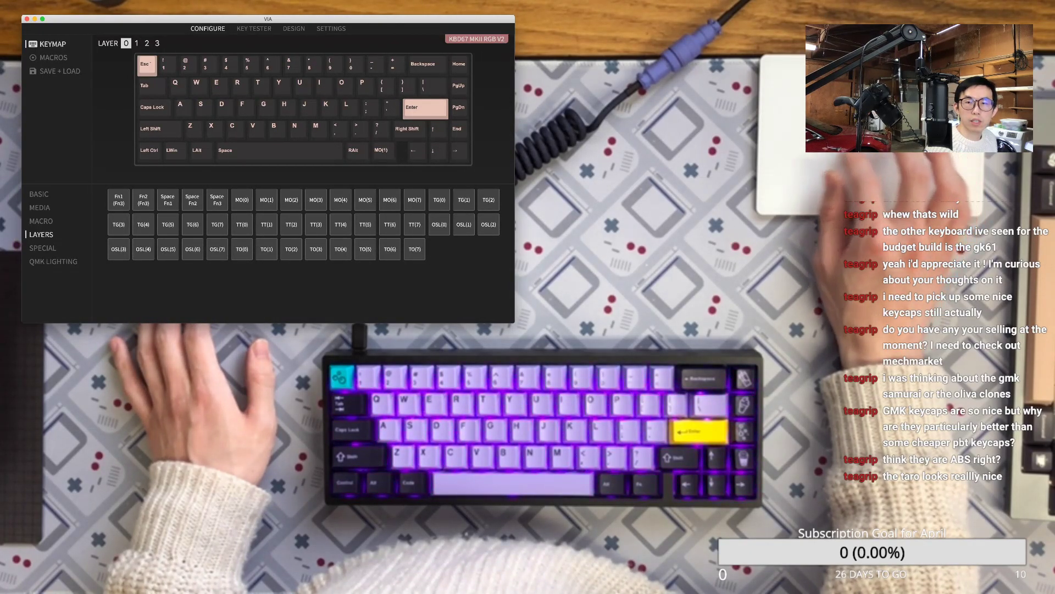
left_click(381, 150)
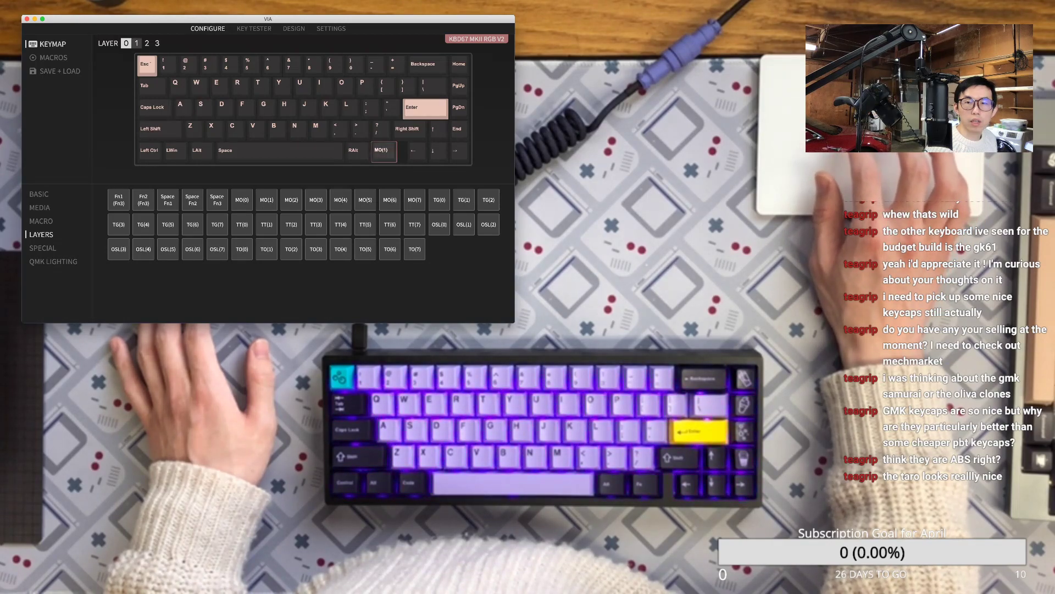
left_click(136, 43)
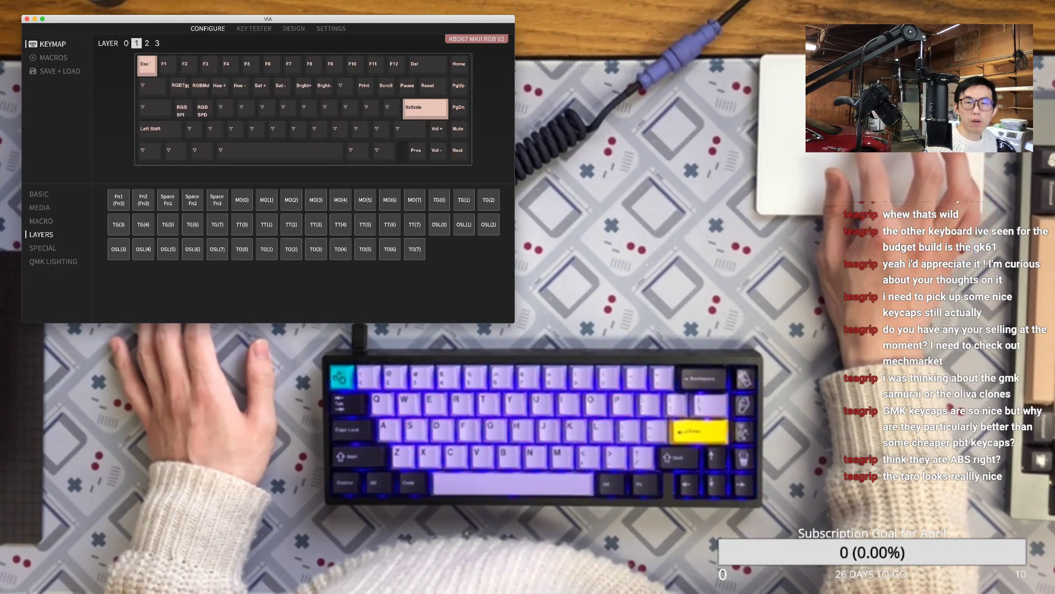